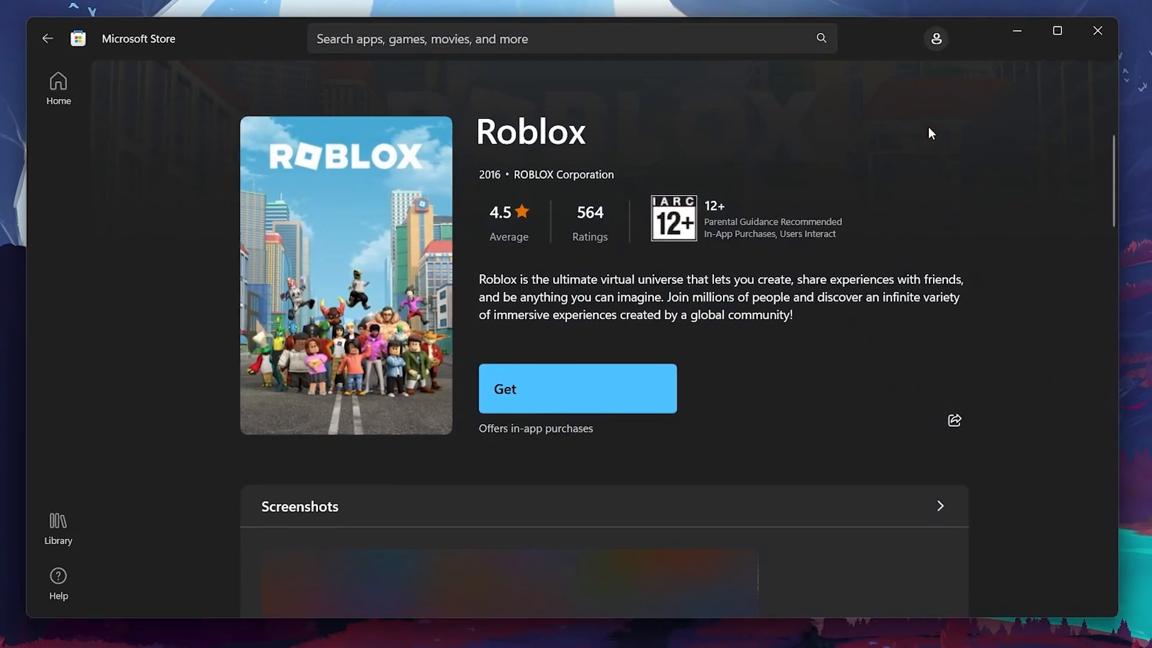
- Sign in to Microsoft Store from the profile menu using the existing account
click(936, 38)
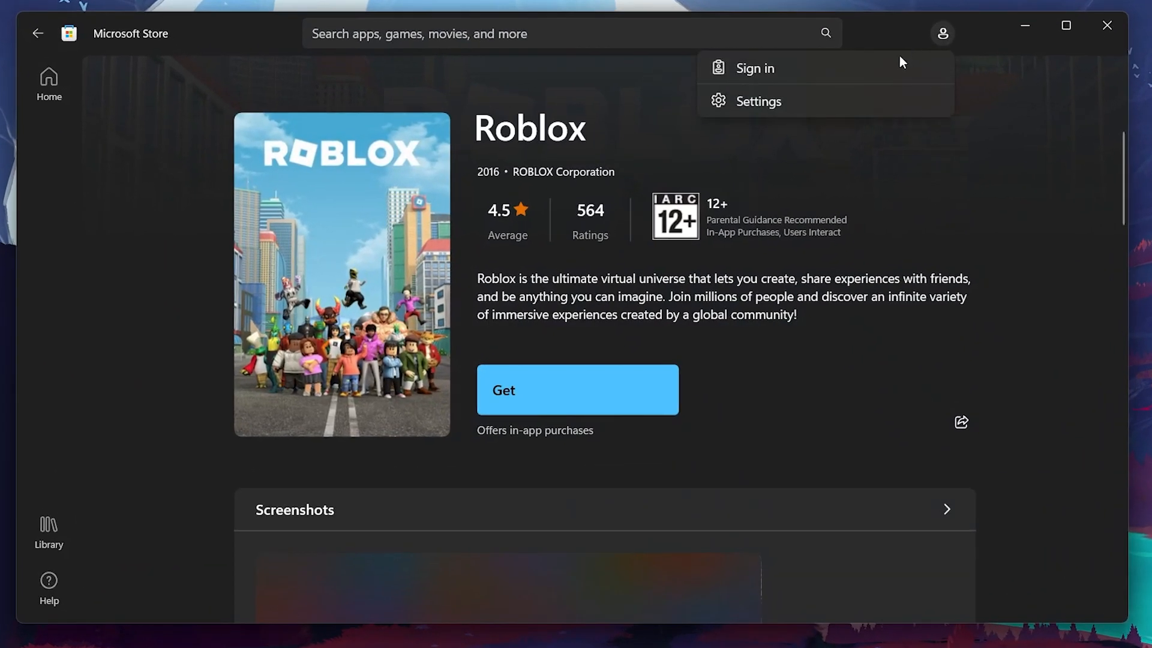
click(753, 68)
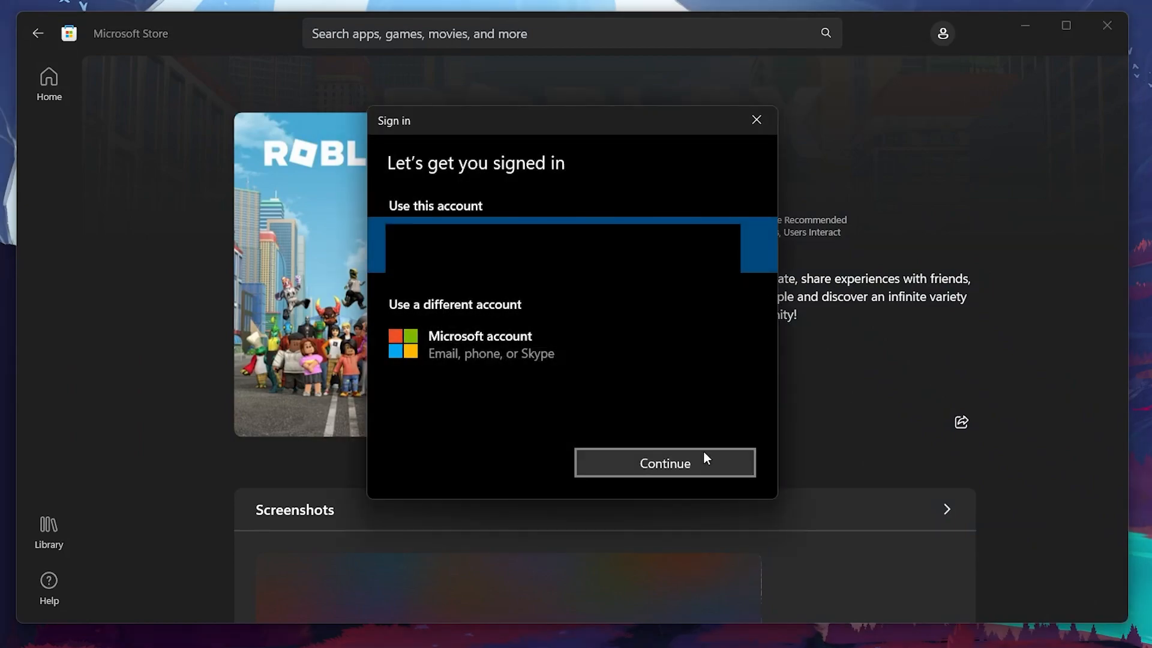
click(662, 462)
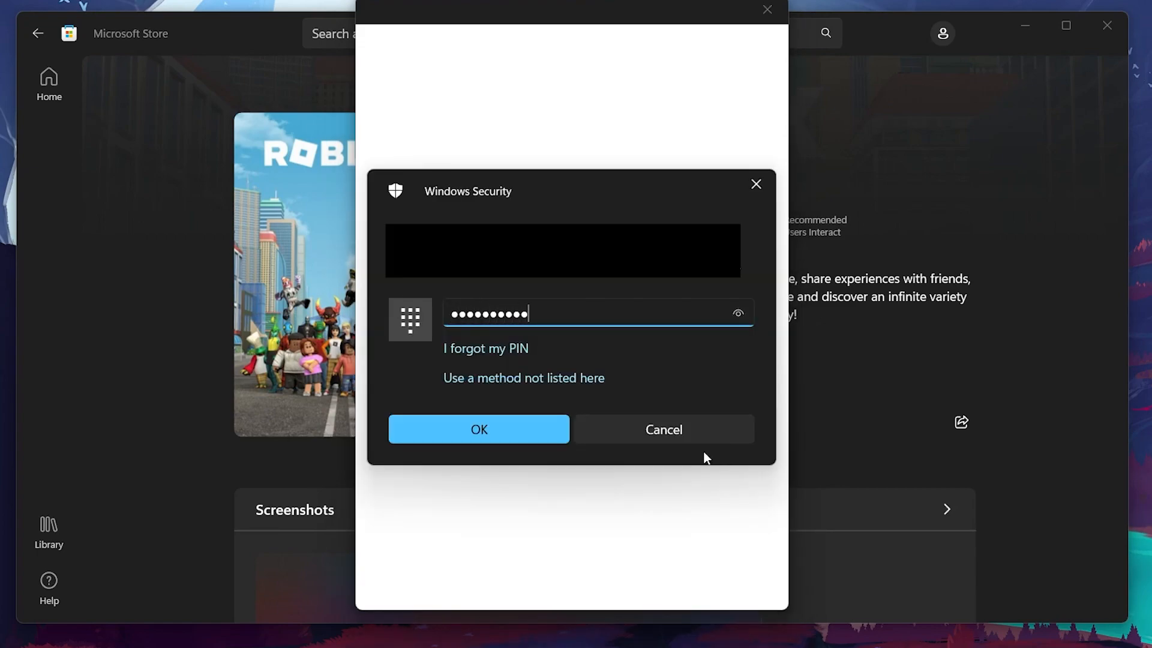
click(478, 428)
text(cmd)
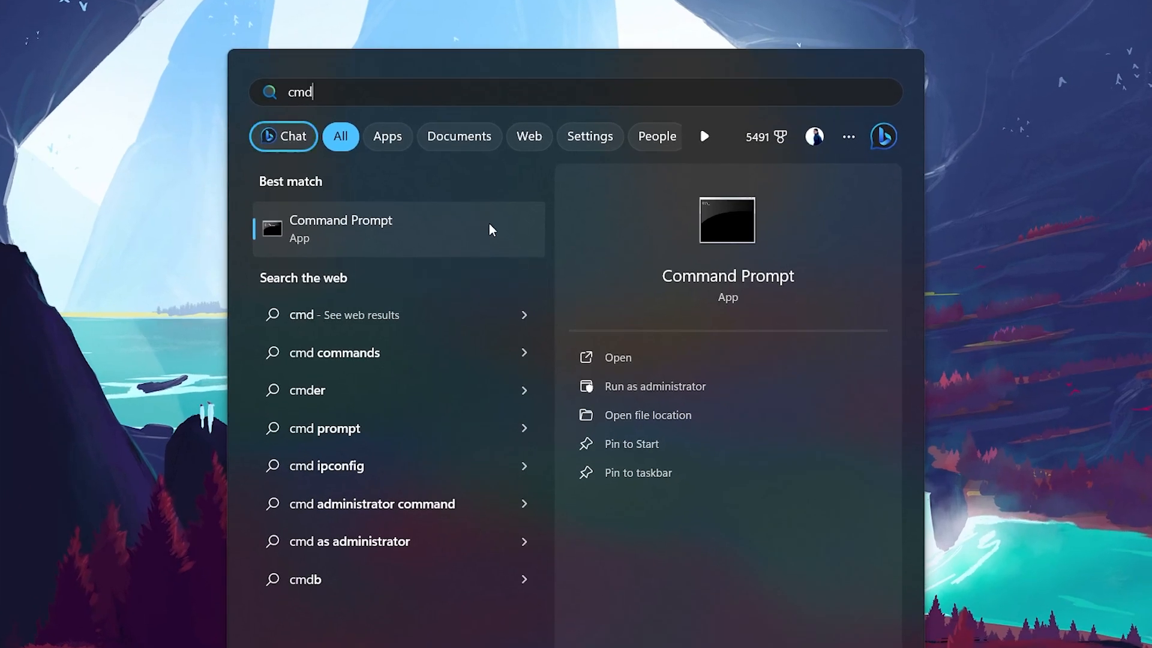
- Launch Command Prompt as administrator and begin typing the wsreset command
click(655, 386)
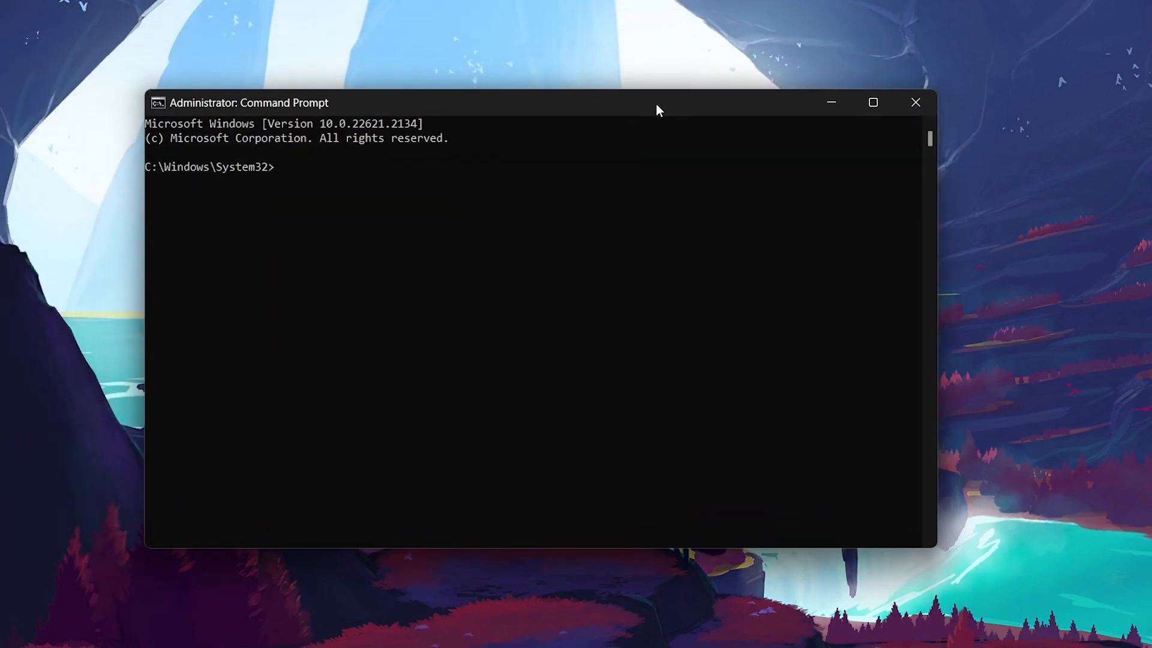
text(wsre)
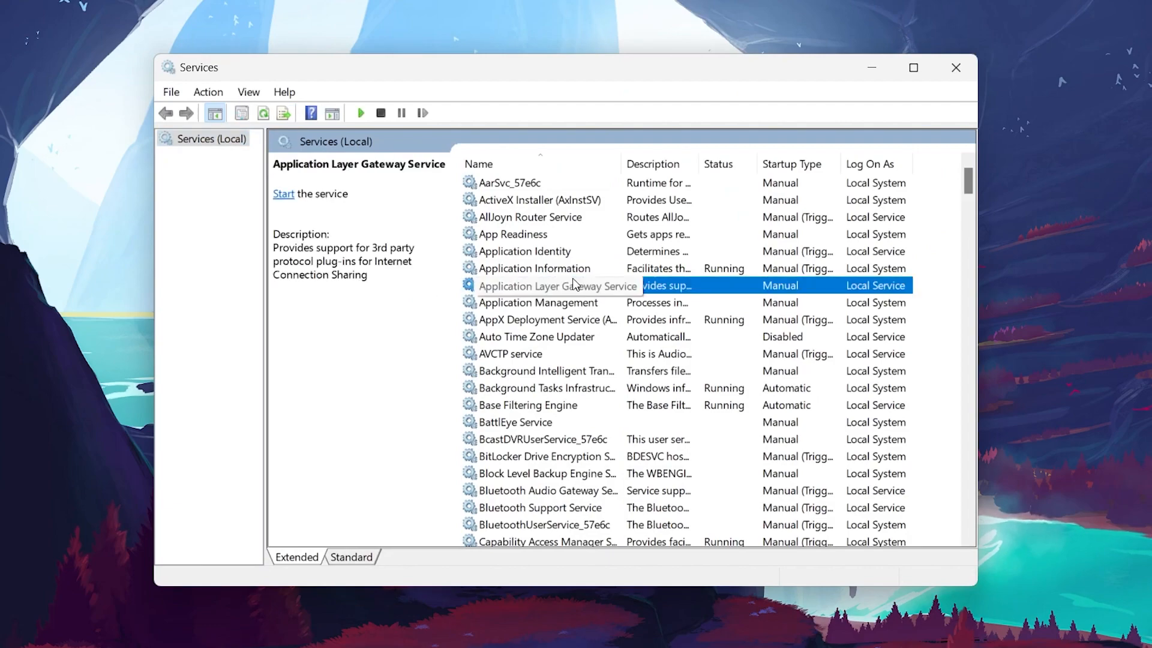
- Scroll the Services list down to the end to reveal Windows Update
click(538, 302)
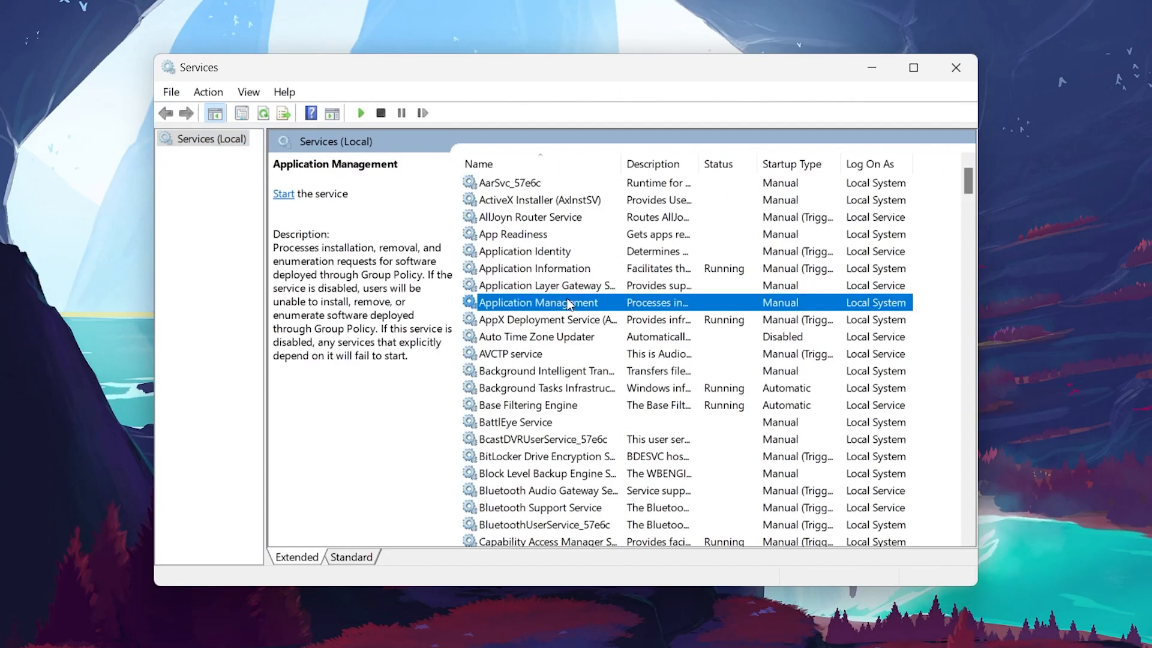
scroll(down, 3)
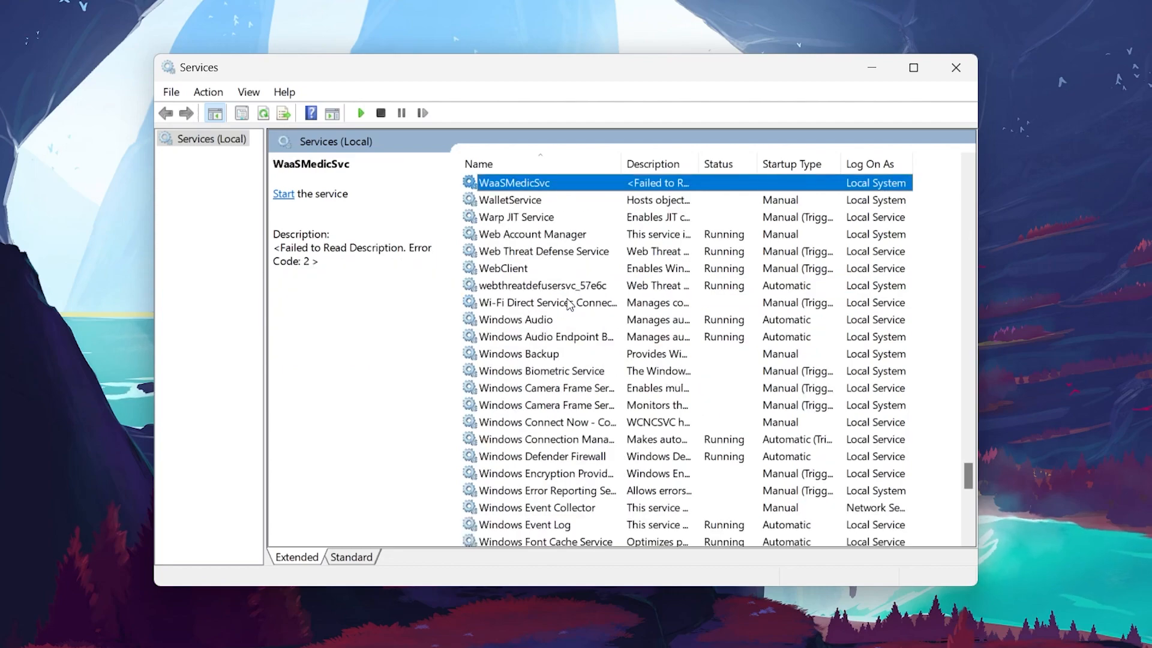
mouse_move(569, 498)
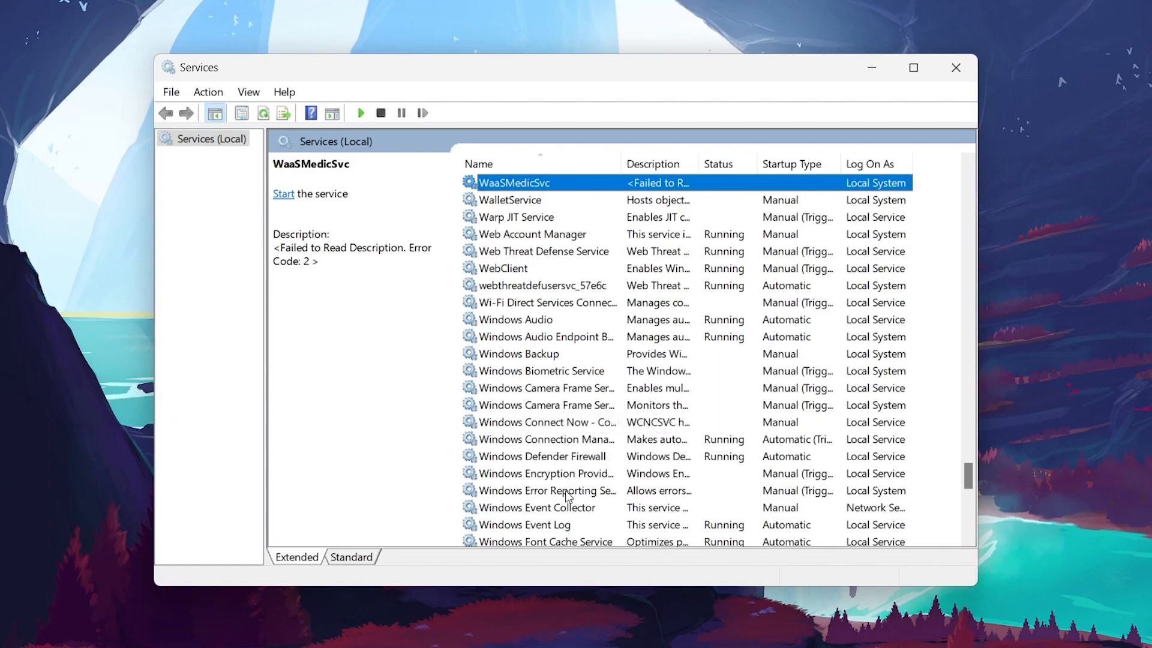
scroll(down, 3)
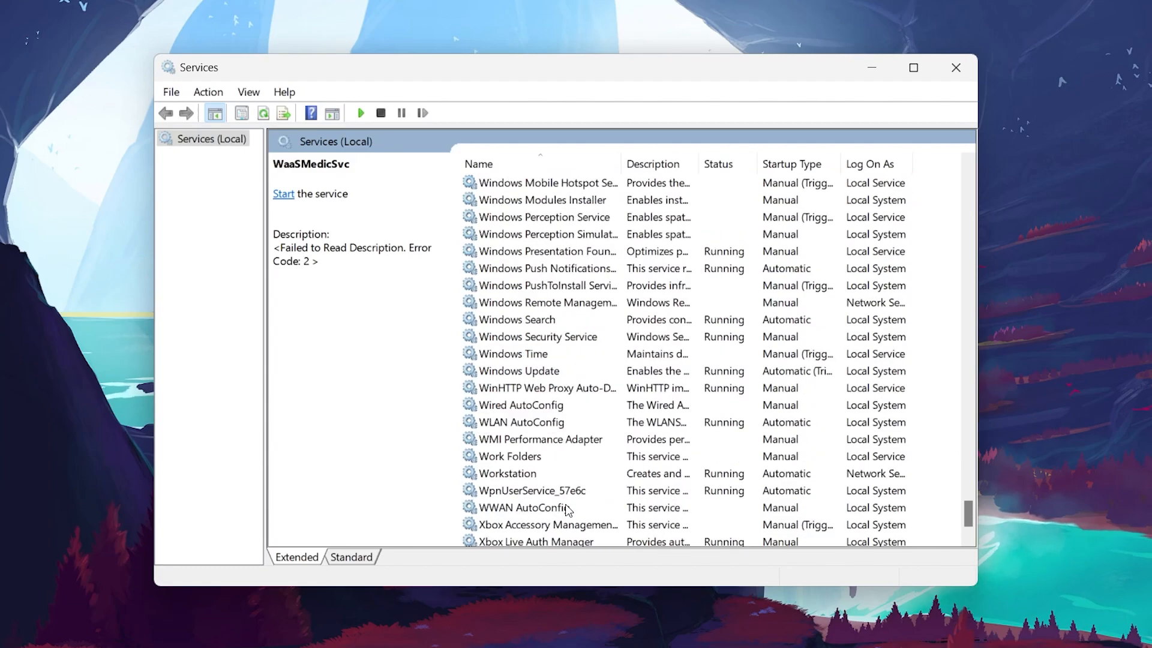
- Open Windows Update Properties to confirm Automatic startup and Running status
right_click(518, 370)
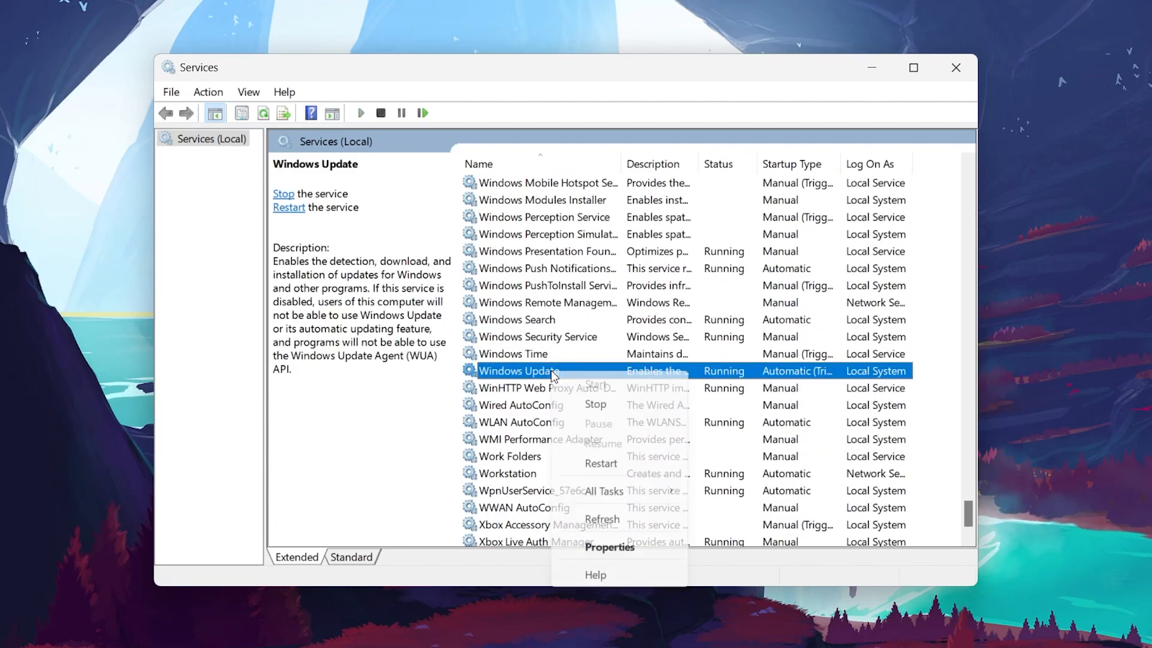
click(609, 547)
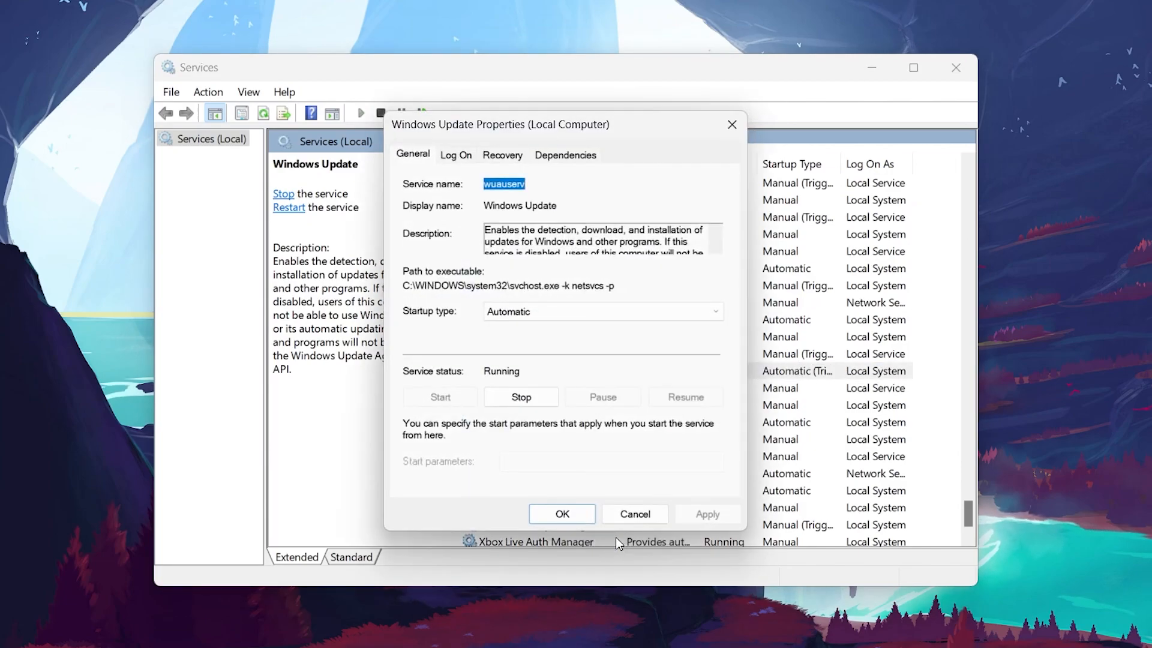
mouse_move(443, 325)
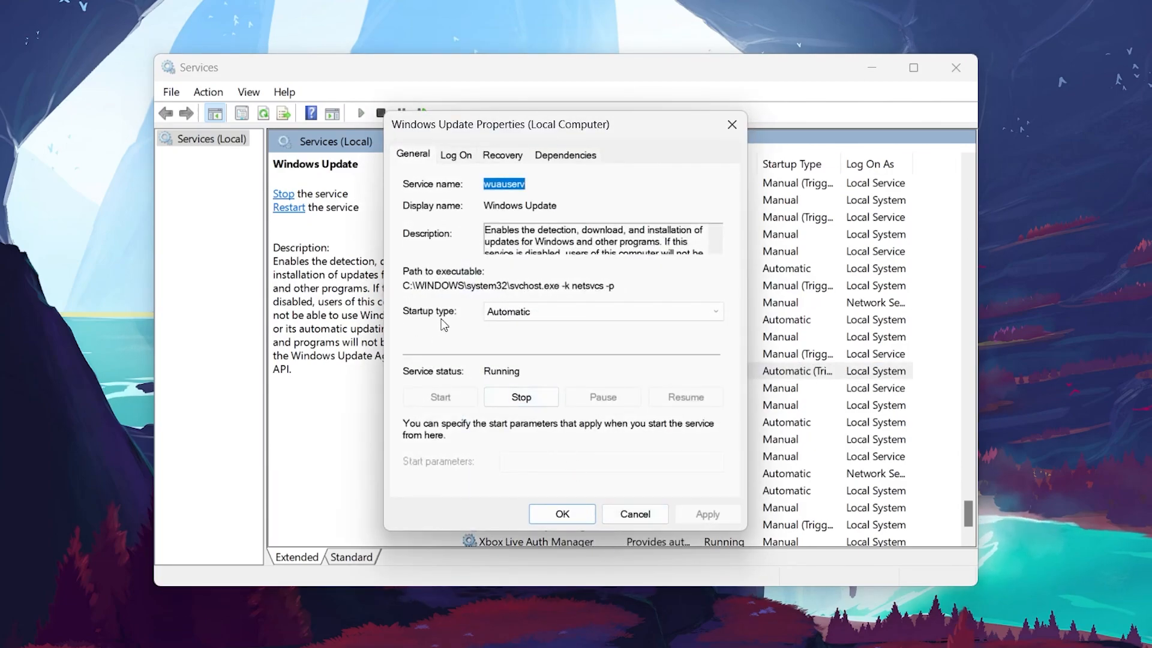